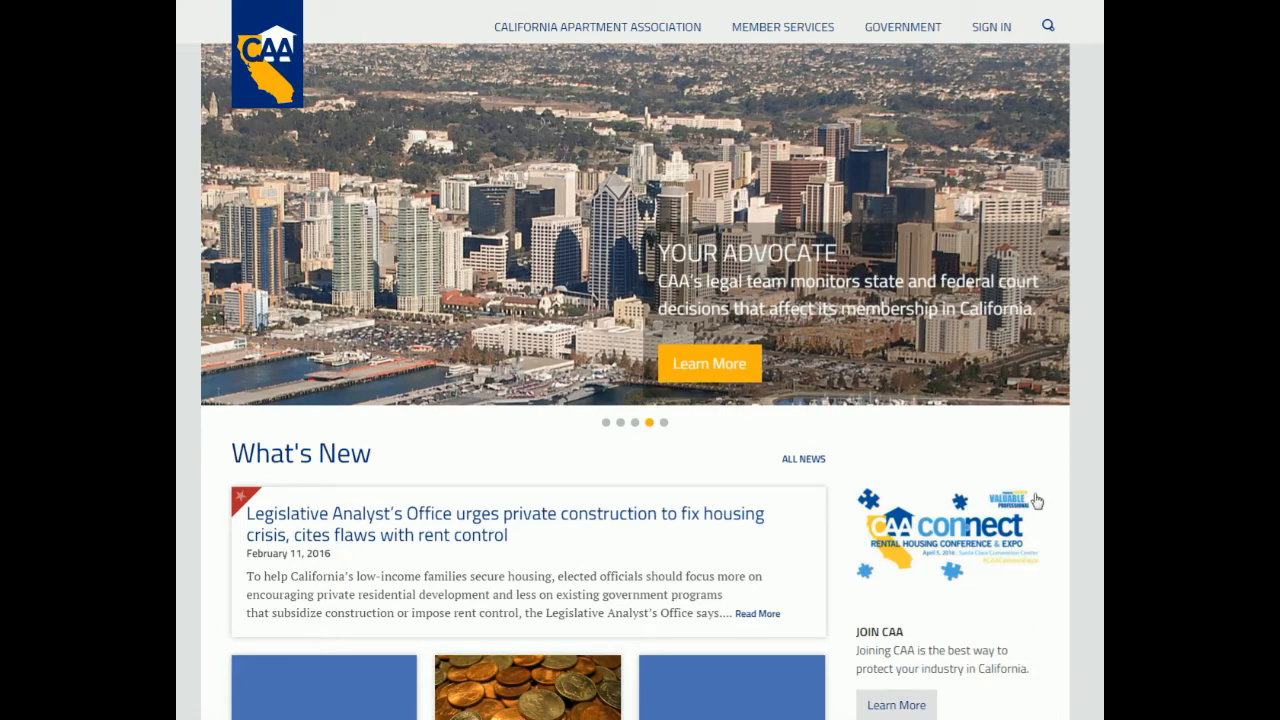
mouse_move(1004, 26)
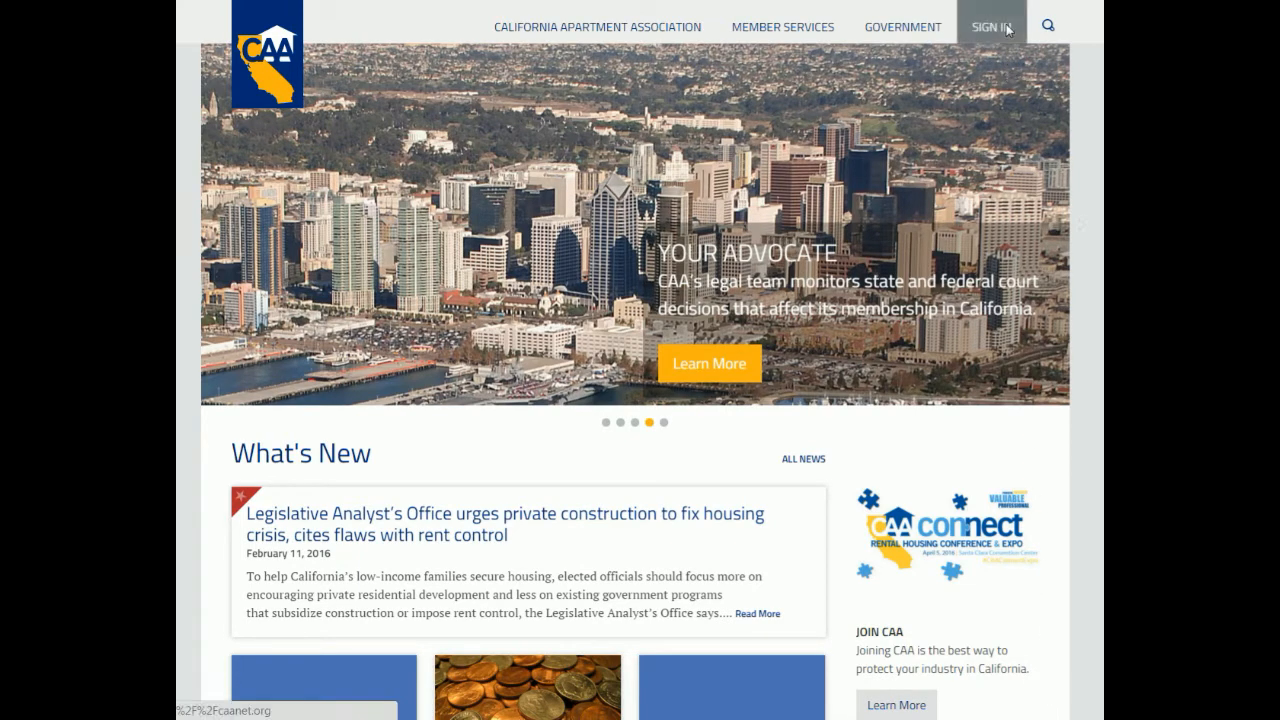
Step: Go to the member sign-in page from the top navigation bar
left_click(996, 24)
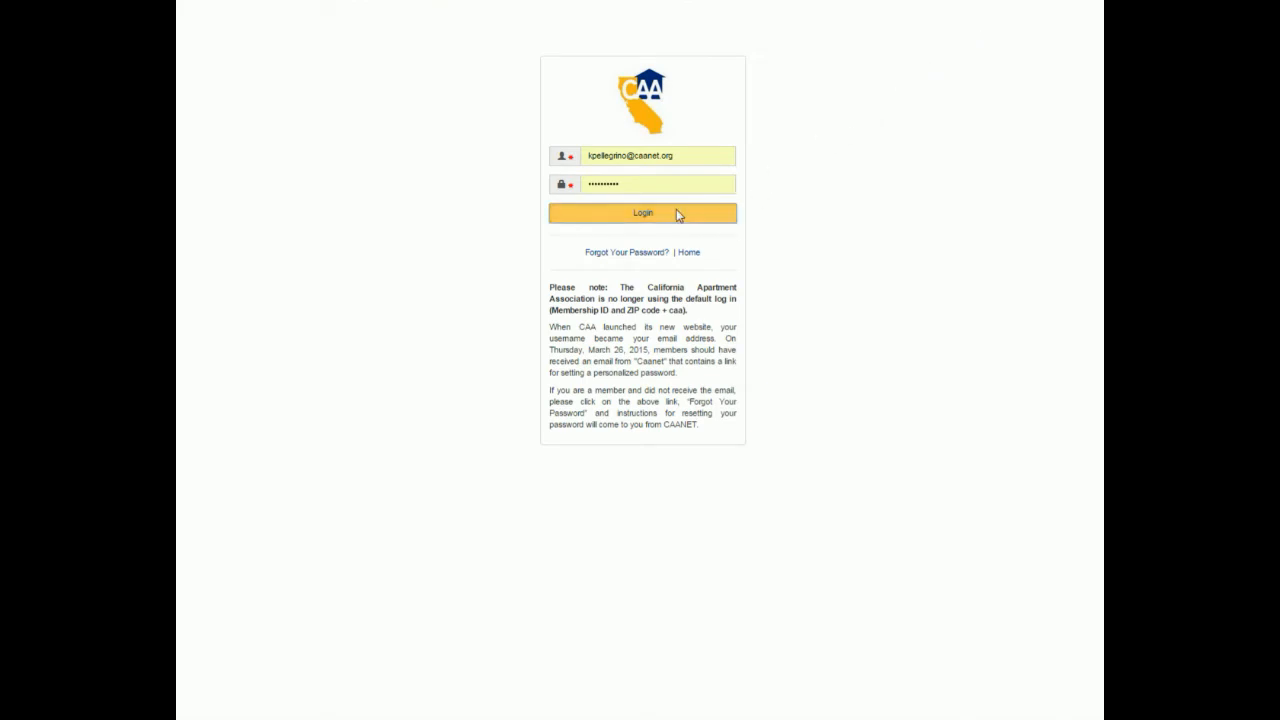
Step: Log in to the member account and reveal the My Account submenu
left_click(642, 212)
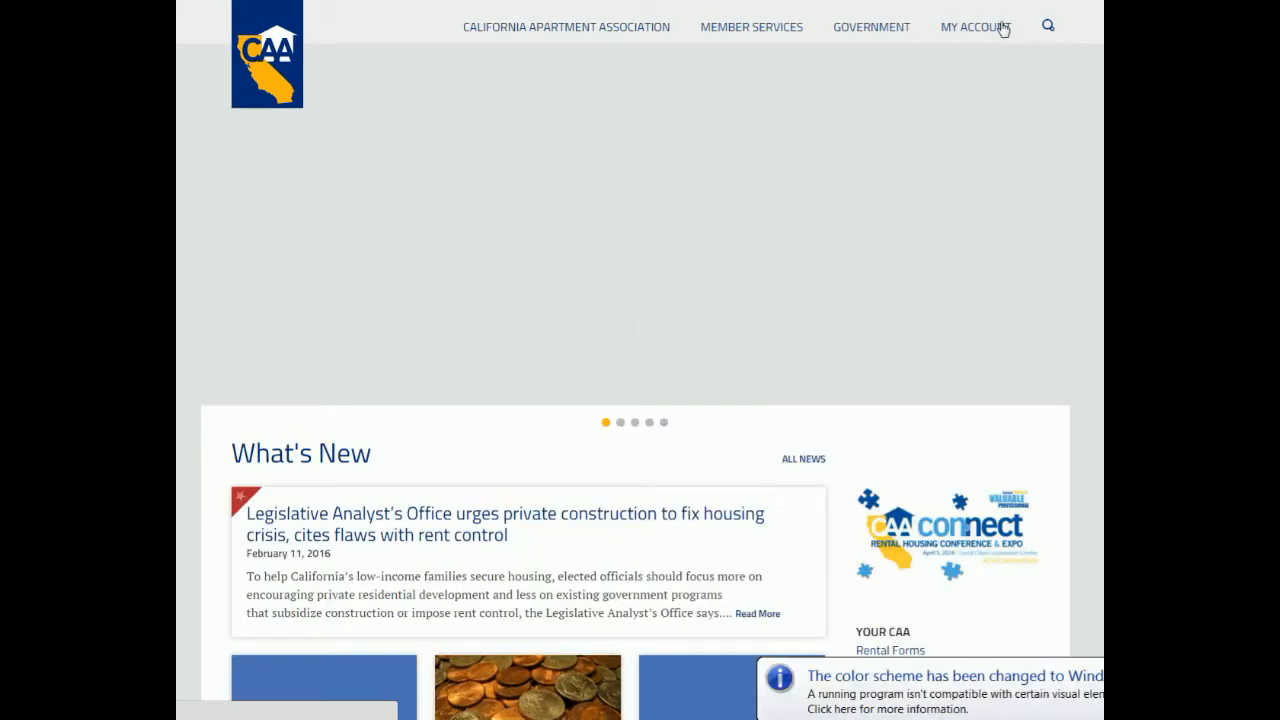
left_click(976, 26)
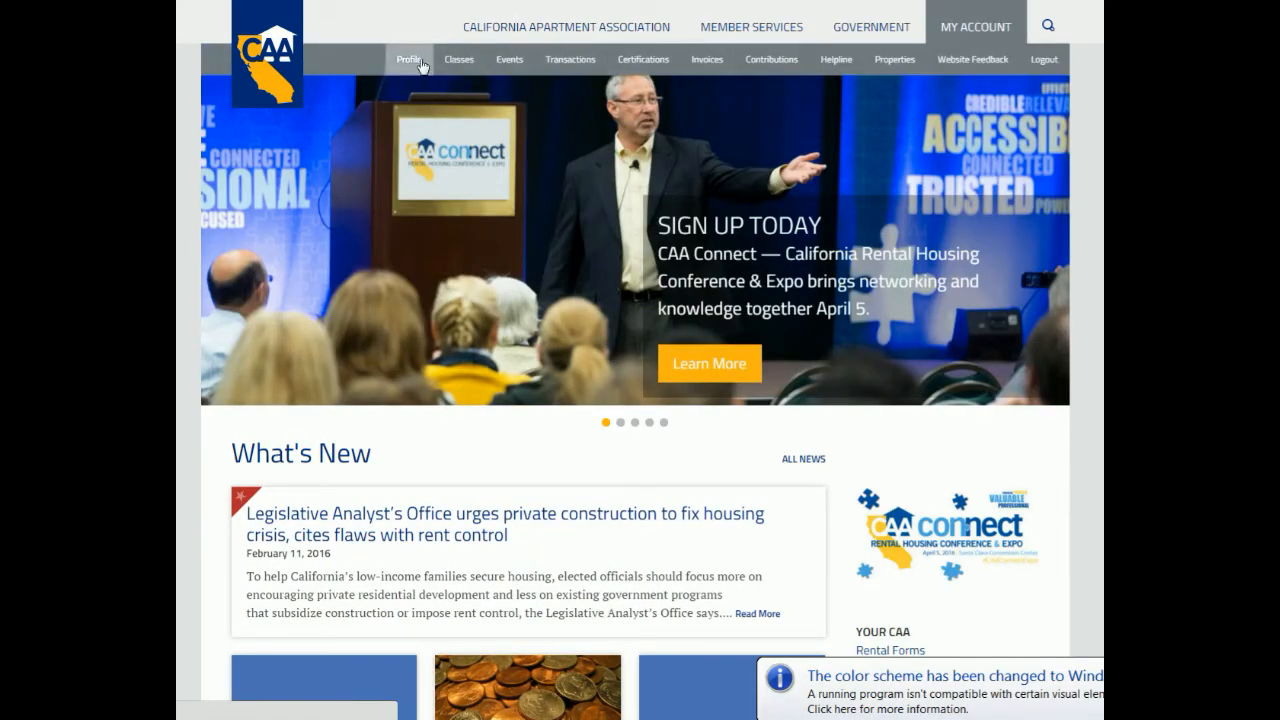
Step: Go to the account Profile settings, then launch the Online Forms tool
left_click(412, 60)
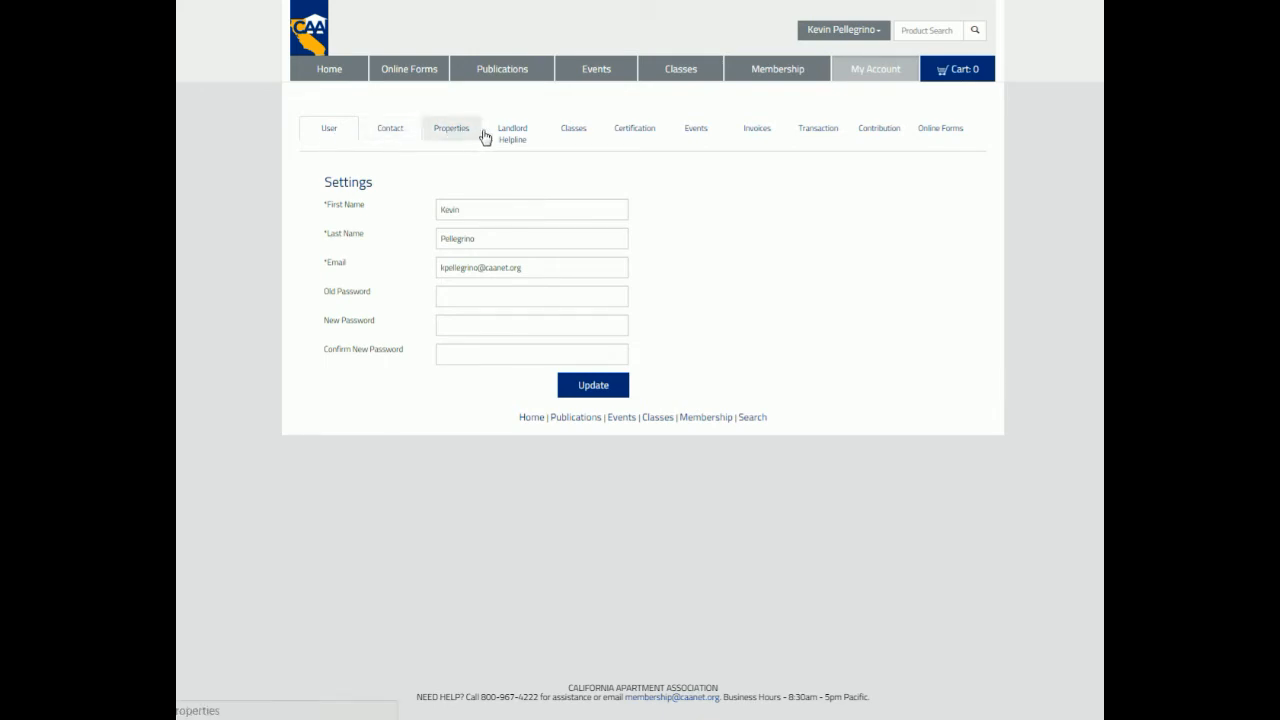
mouse_move(514, 144)
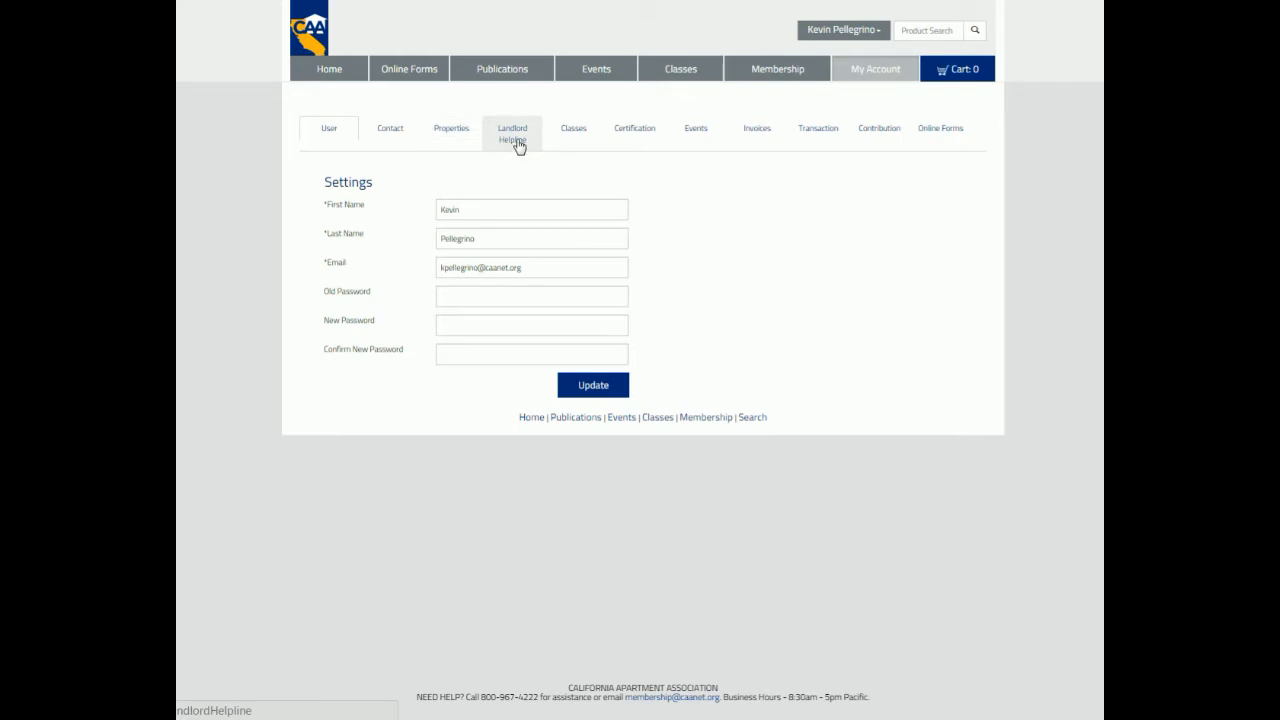
mouse_move(586, 140)
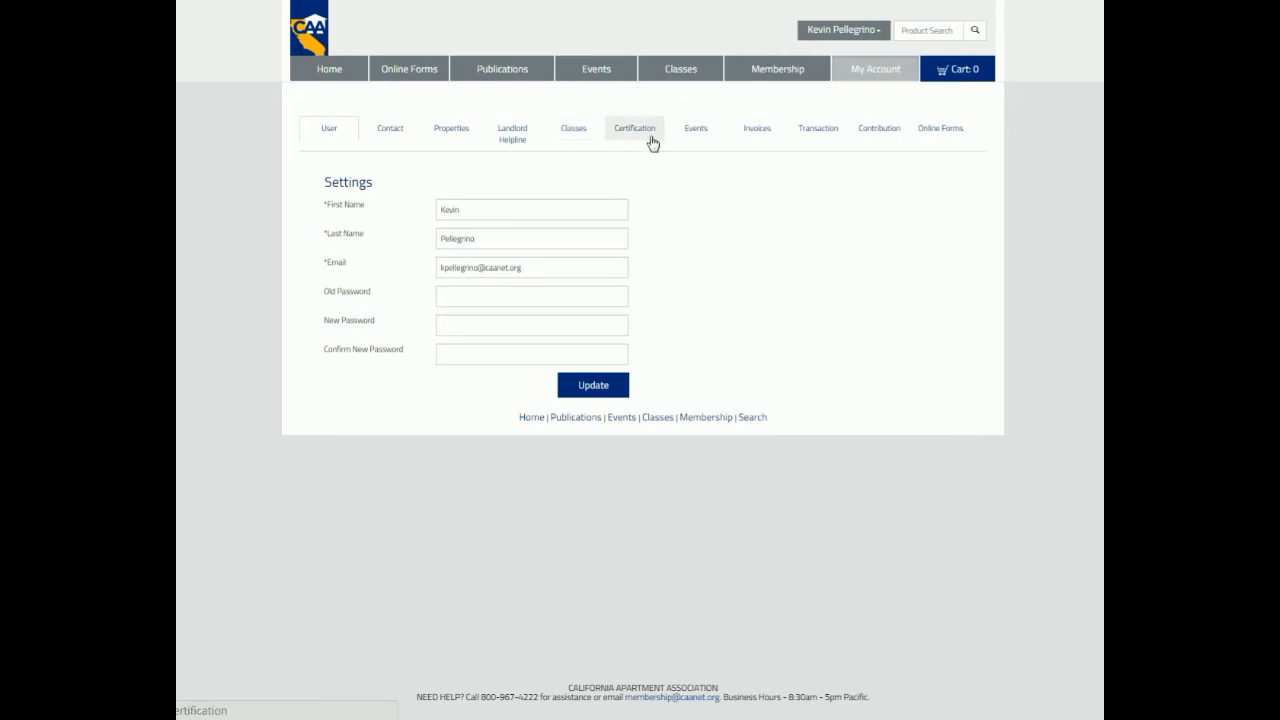
mouse_move(692, 138)
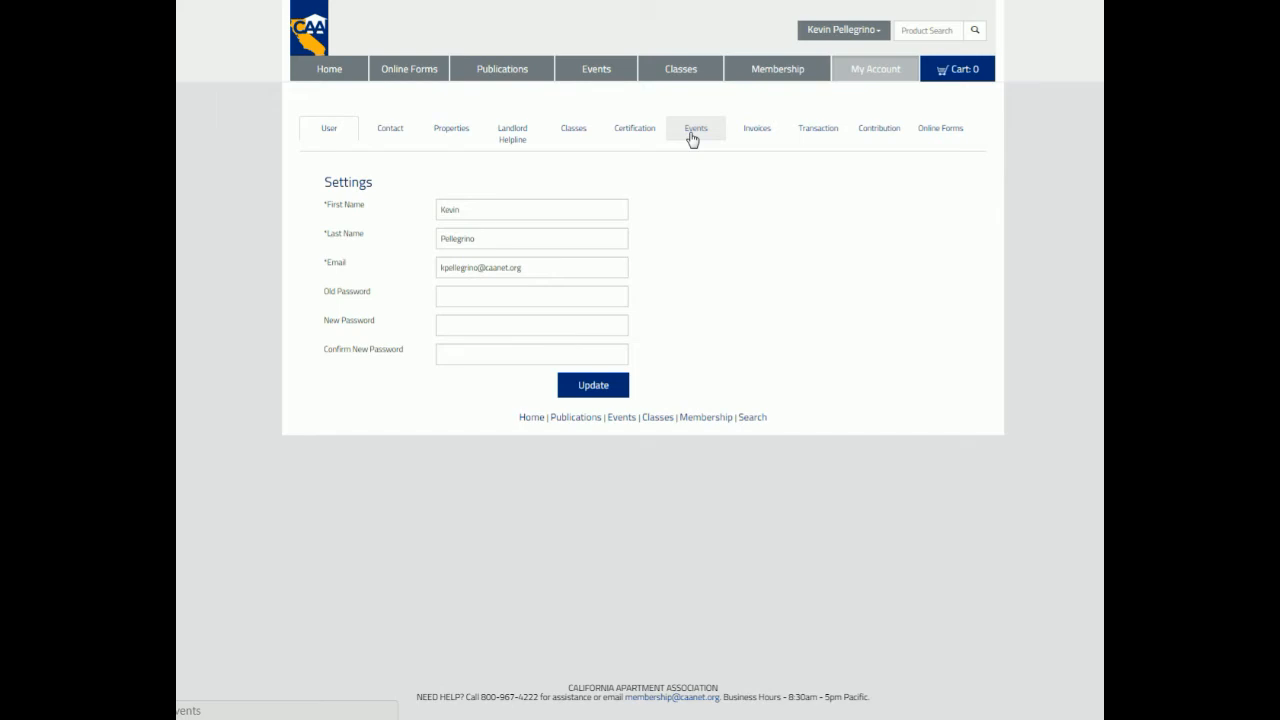
mouse_move(754, 138)
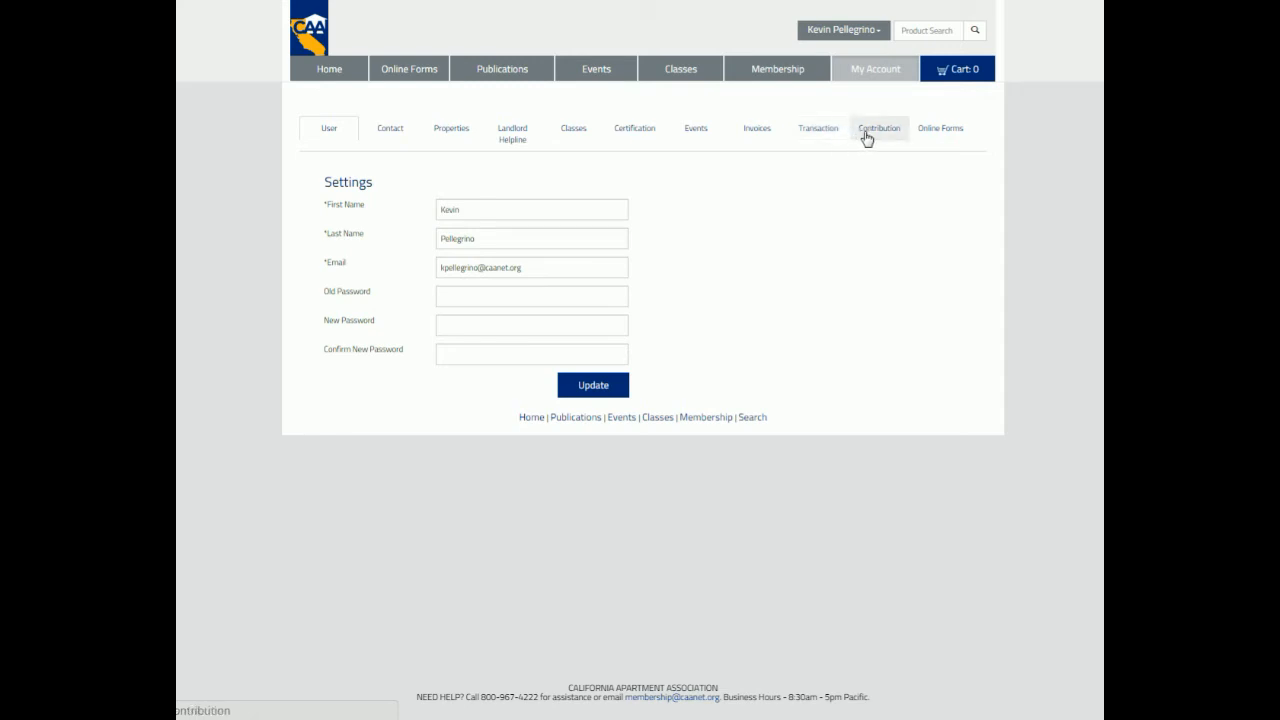
mouse_move(940, 136)
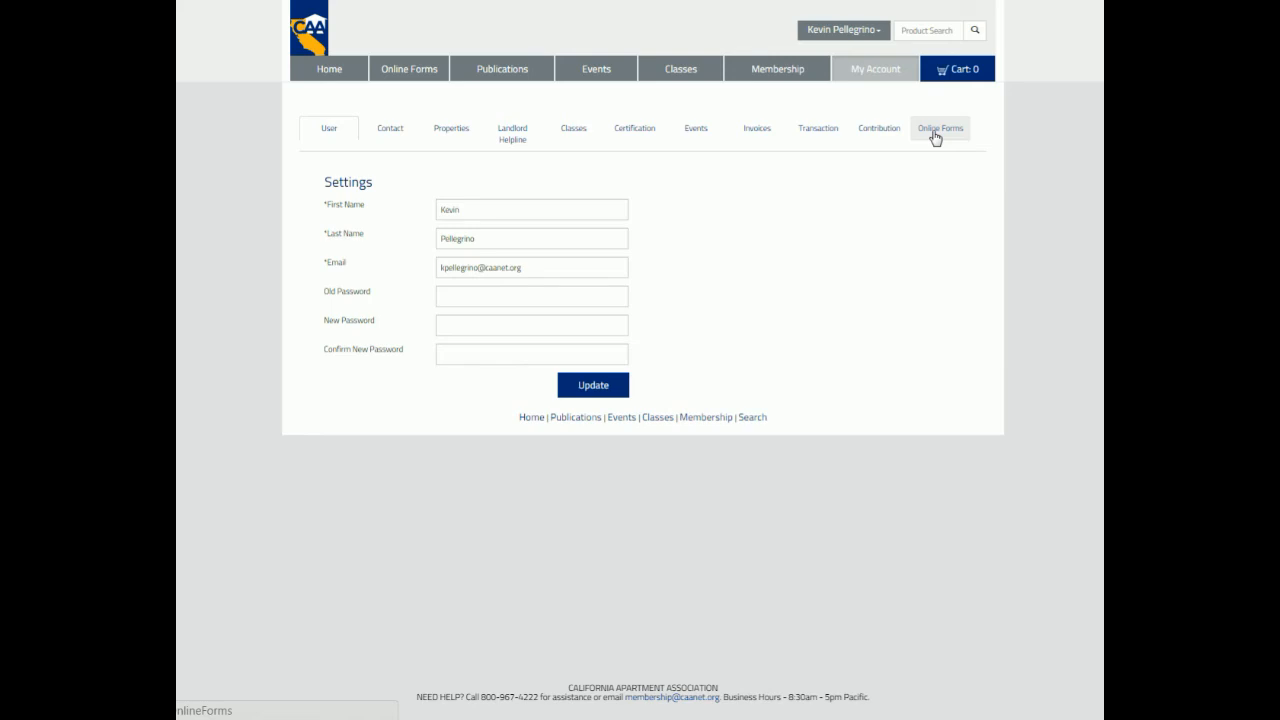
left_click(940, 128)
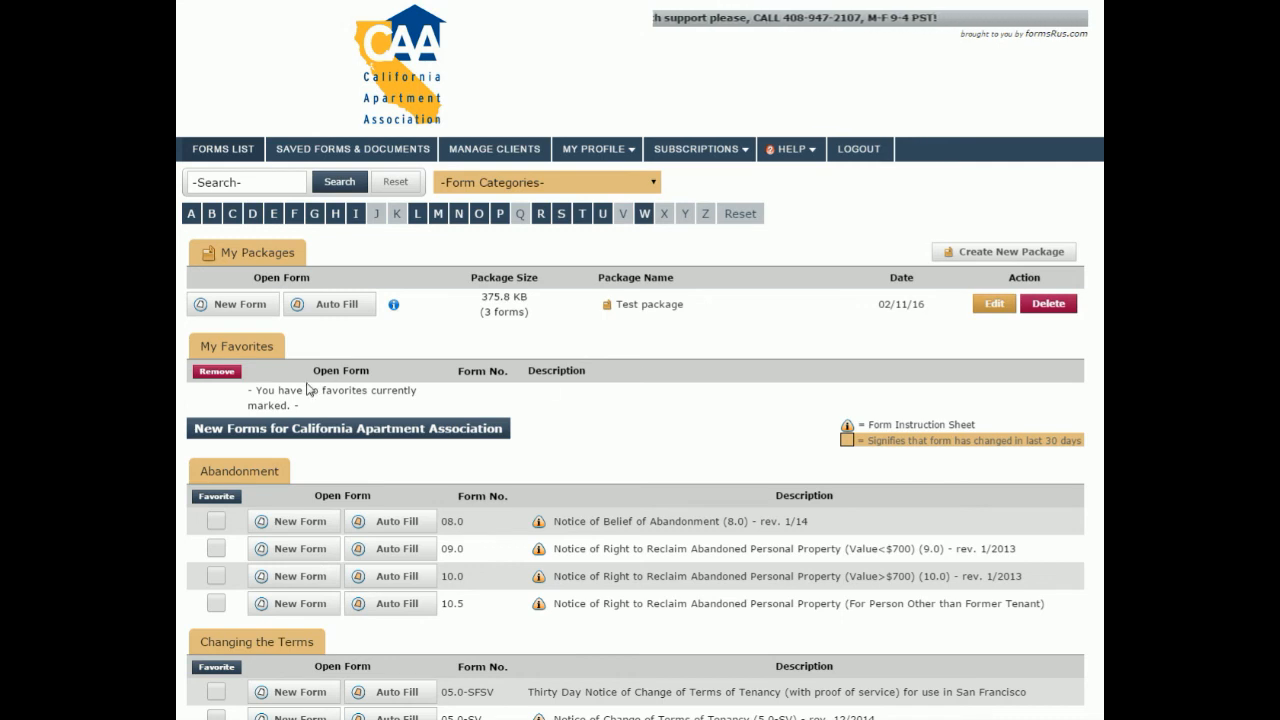
mouse_move(352, 330)
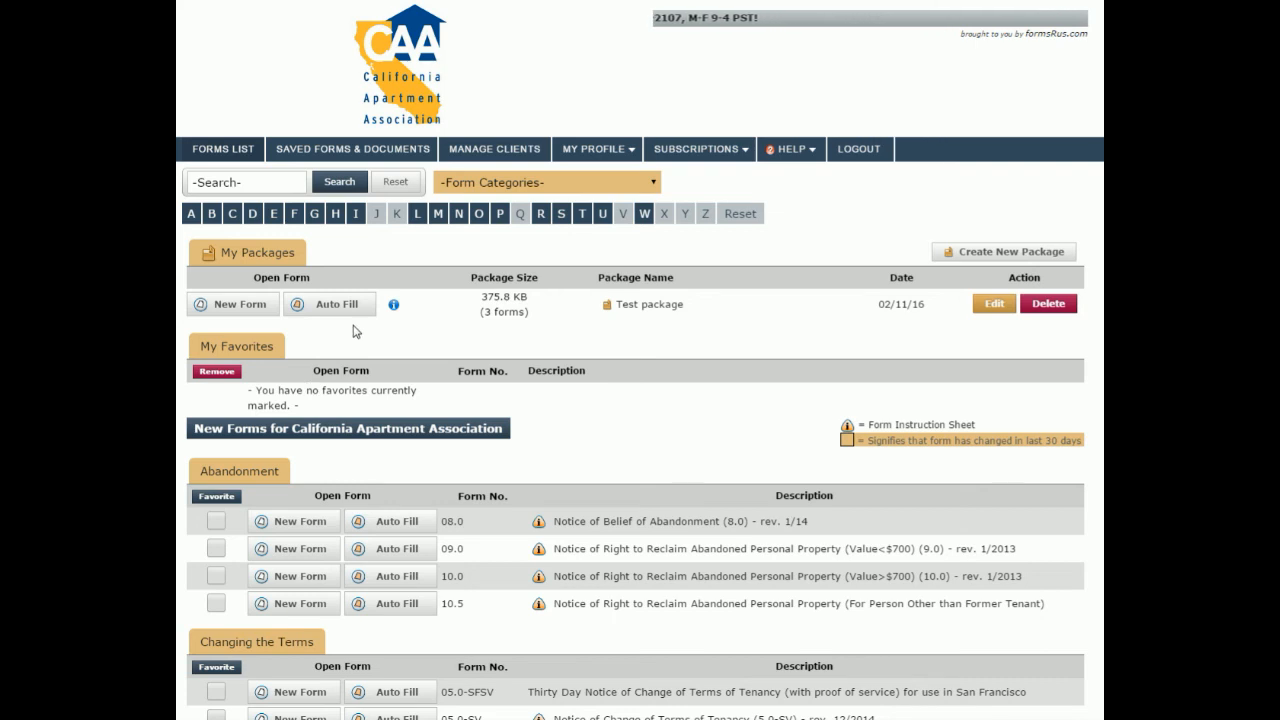
Step: Show the Forms R Us Help menu with FAQs and Contact Tech Support
left_click(792, 148)
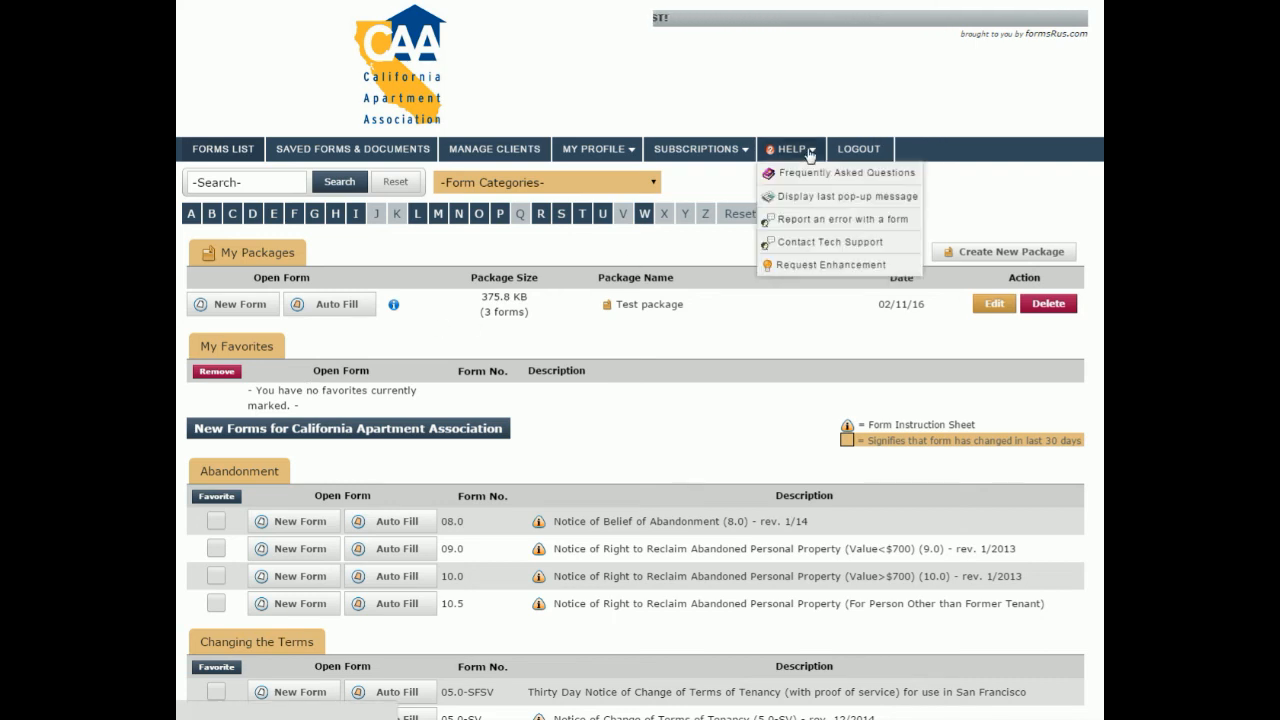